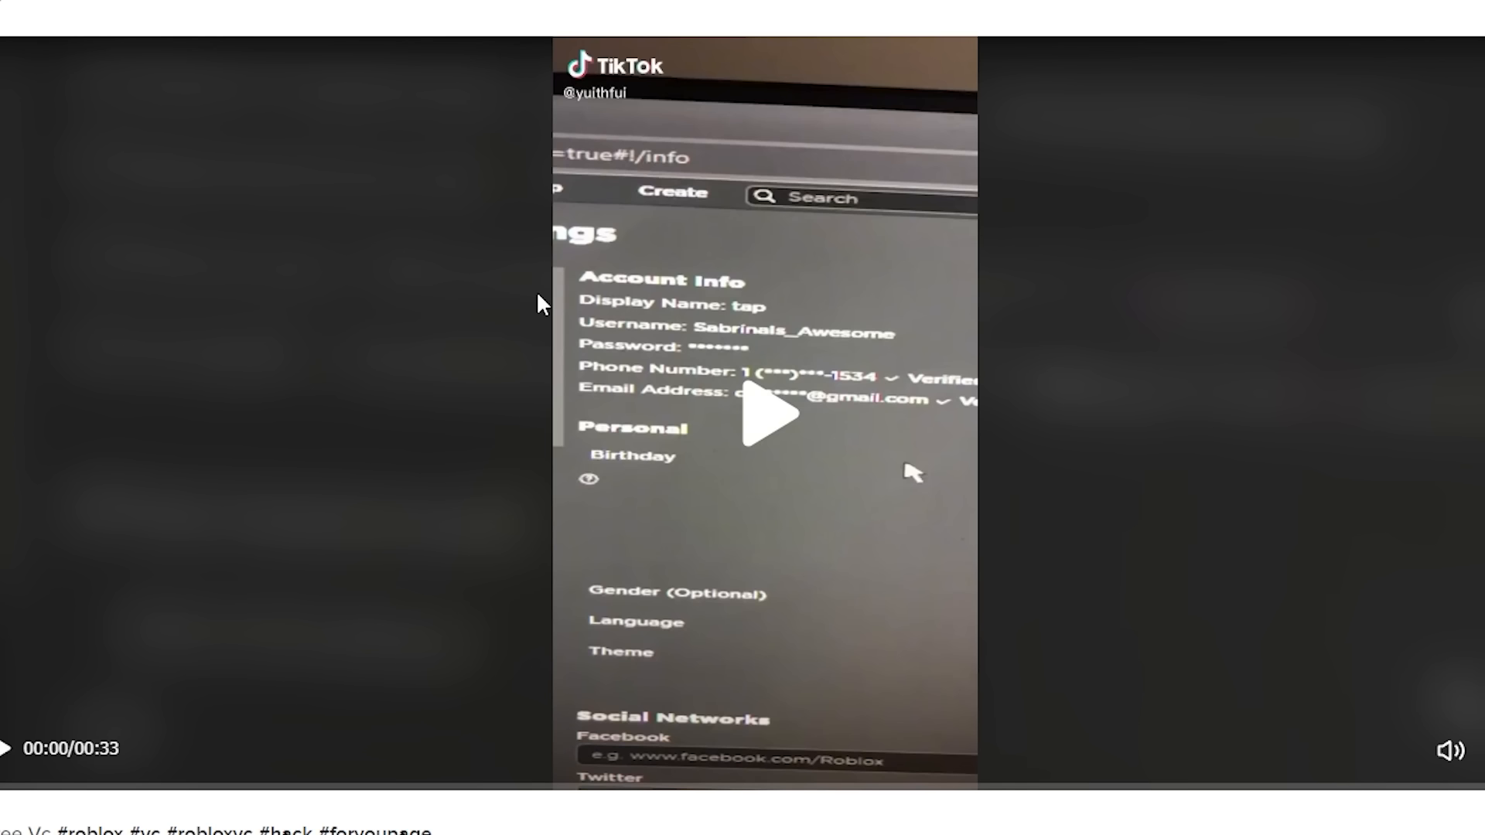
mouse_move(758, 429)
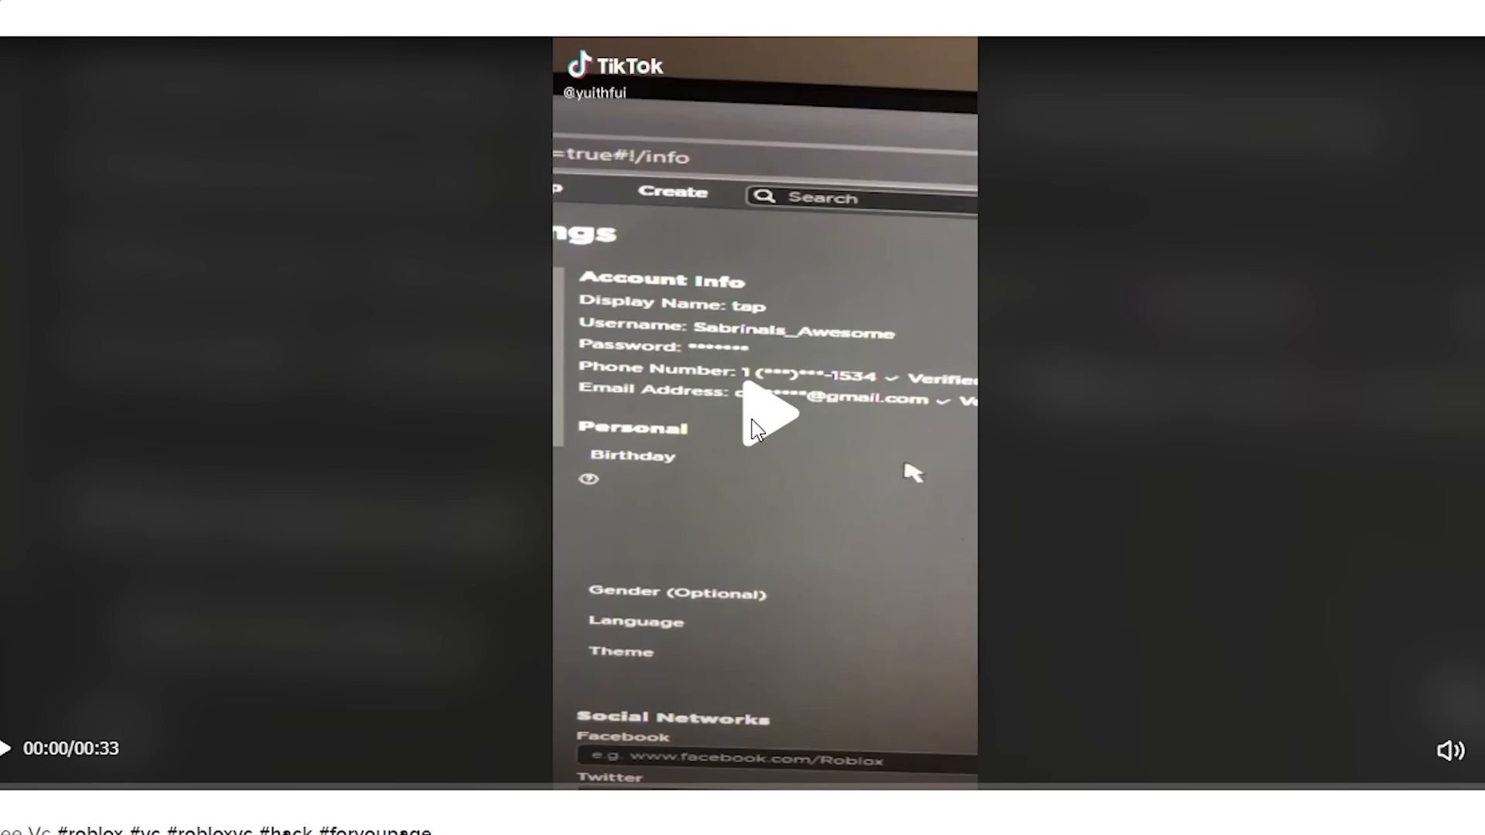
Play the TikTok clip on enabling Roblox voice chat from privacy settings.
click(765, 413)
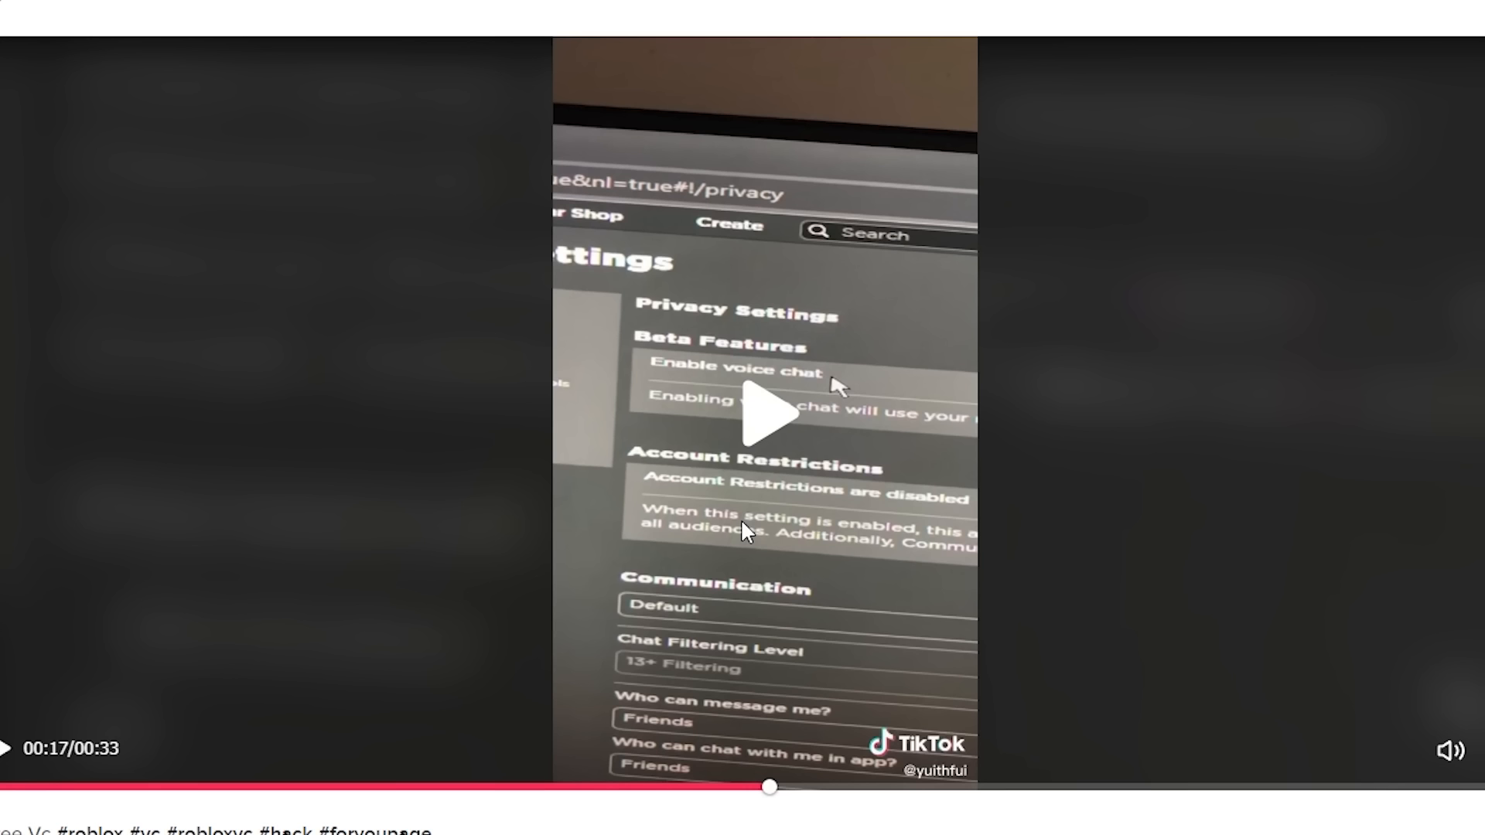
mouse_move(1063, 229)
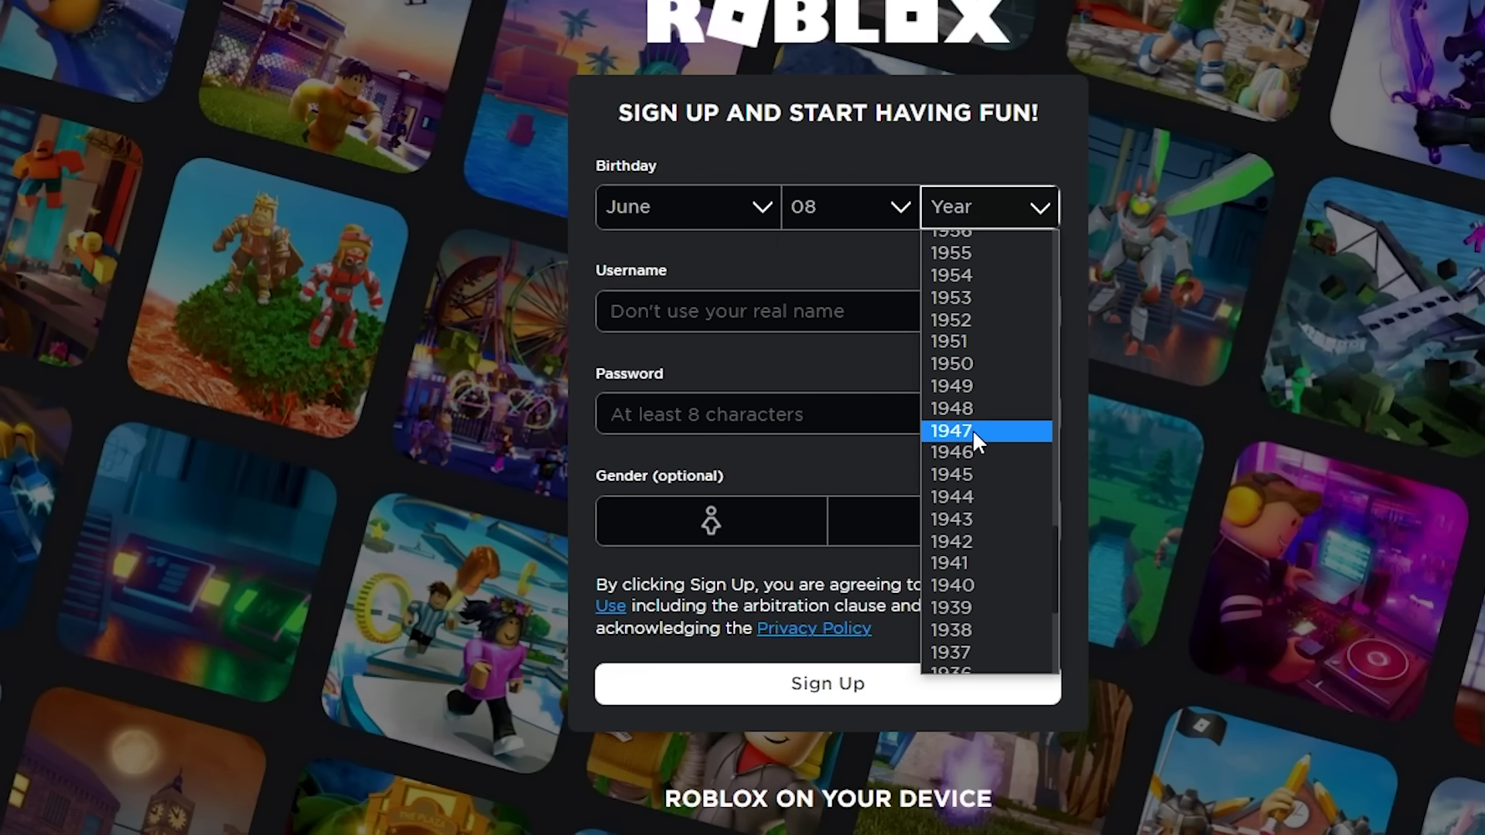
Choose 1999 as the birth year in the sign-up birthday list.
scroll(up, 3)
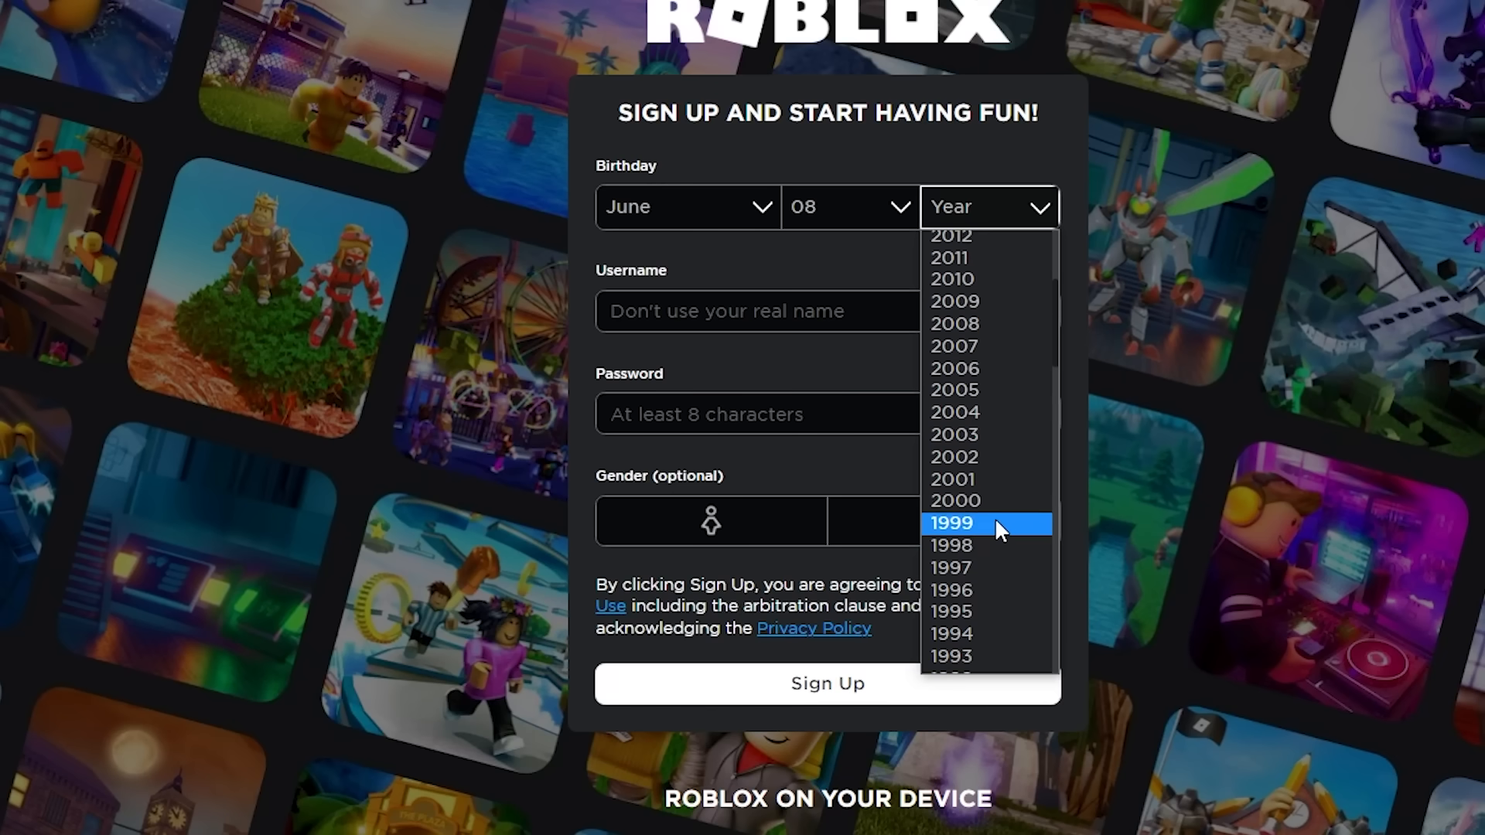
click(951, 523)
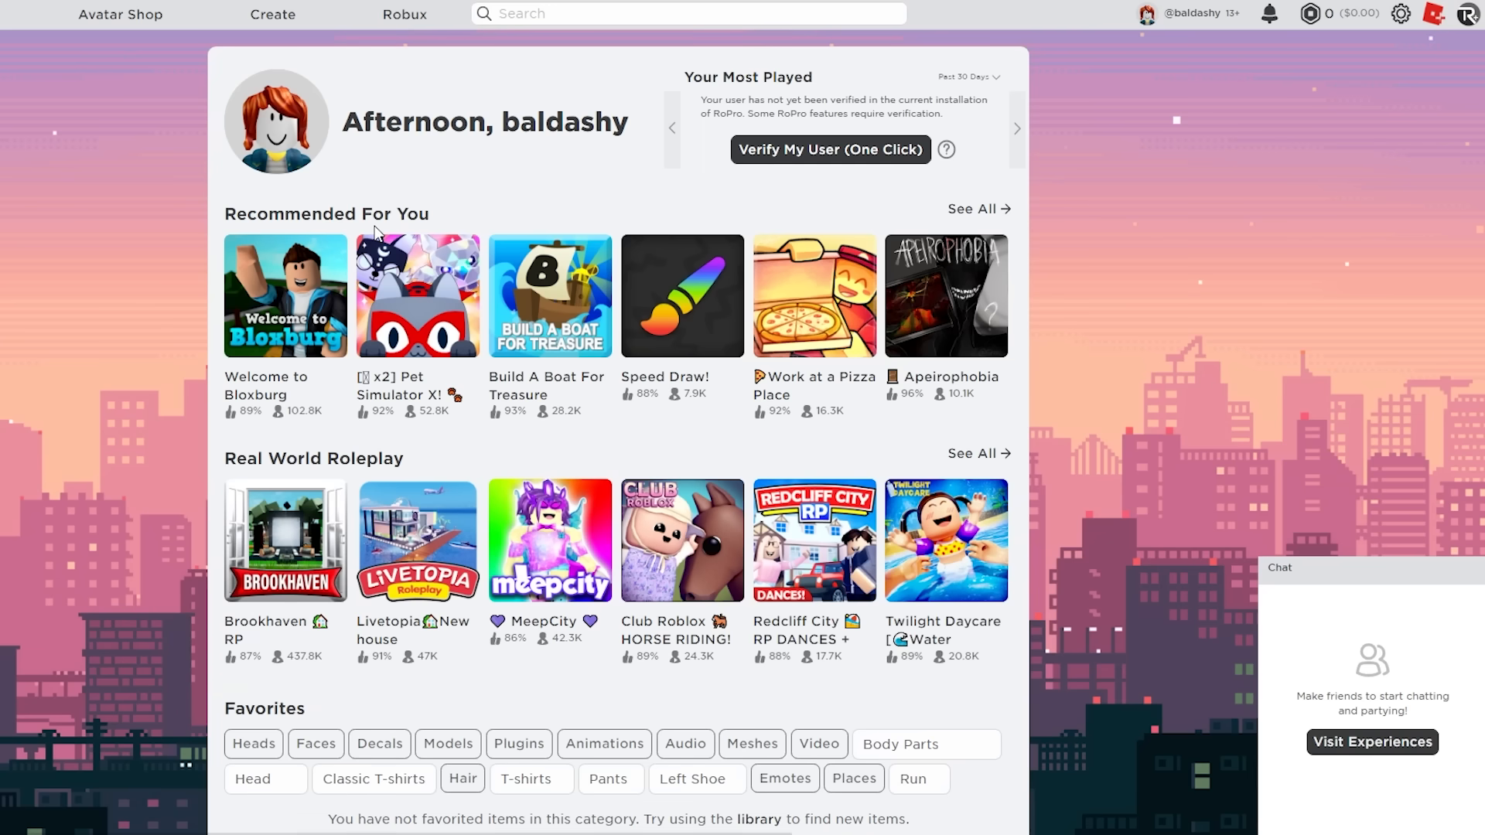
mouse_move(1357, 50)
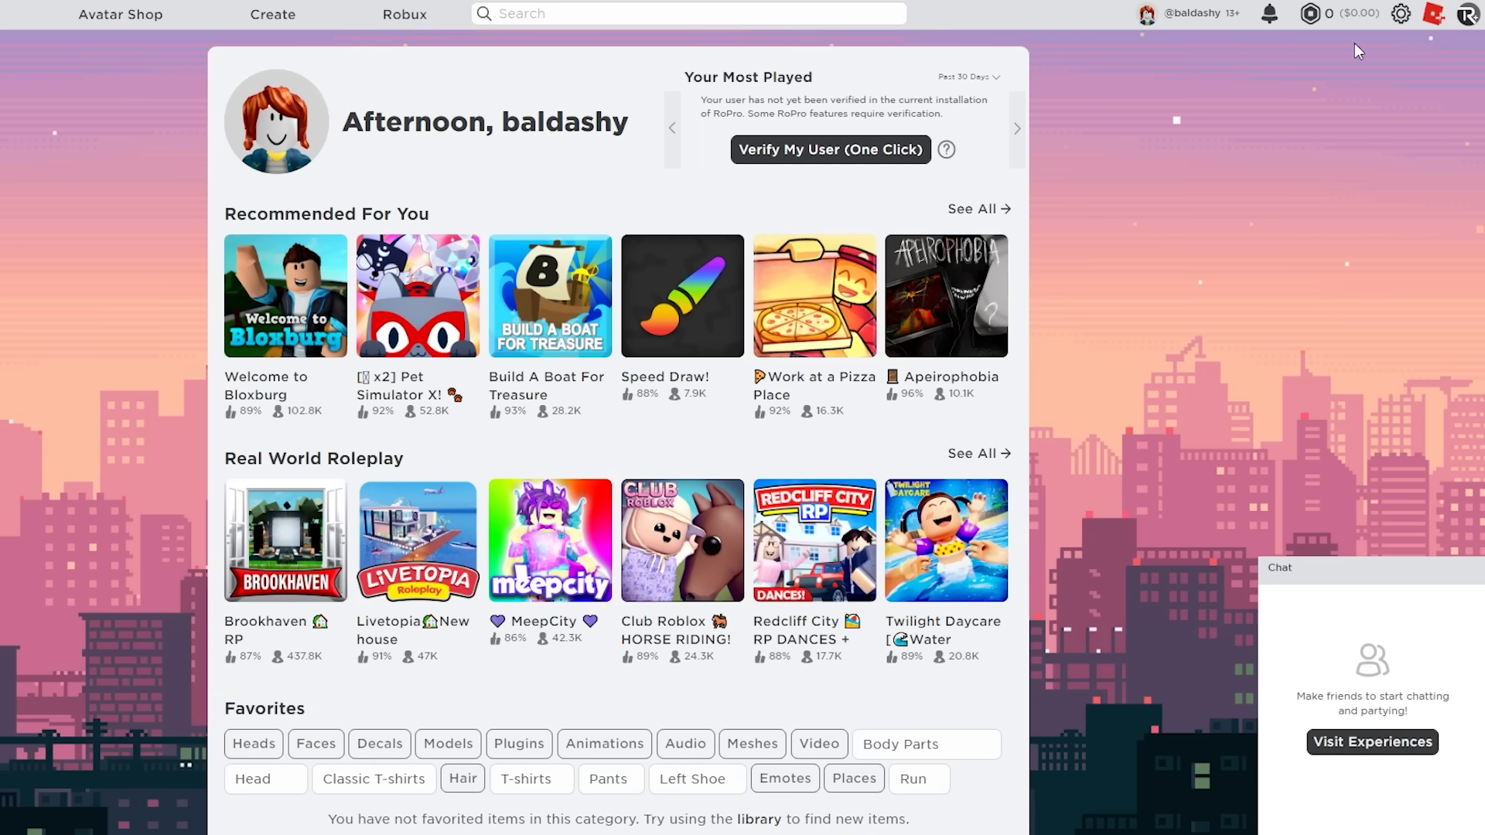
Open account settings and browse the Security and Account Info sections.
click(1399, 13)
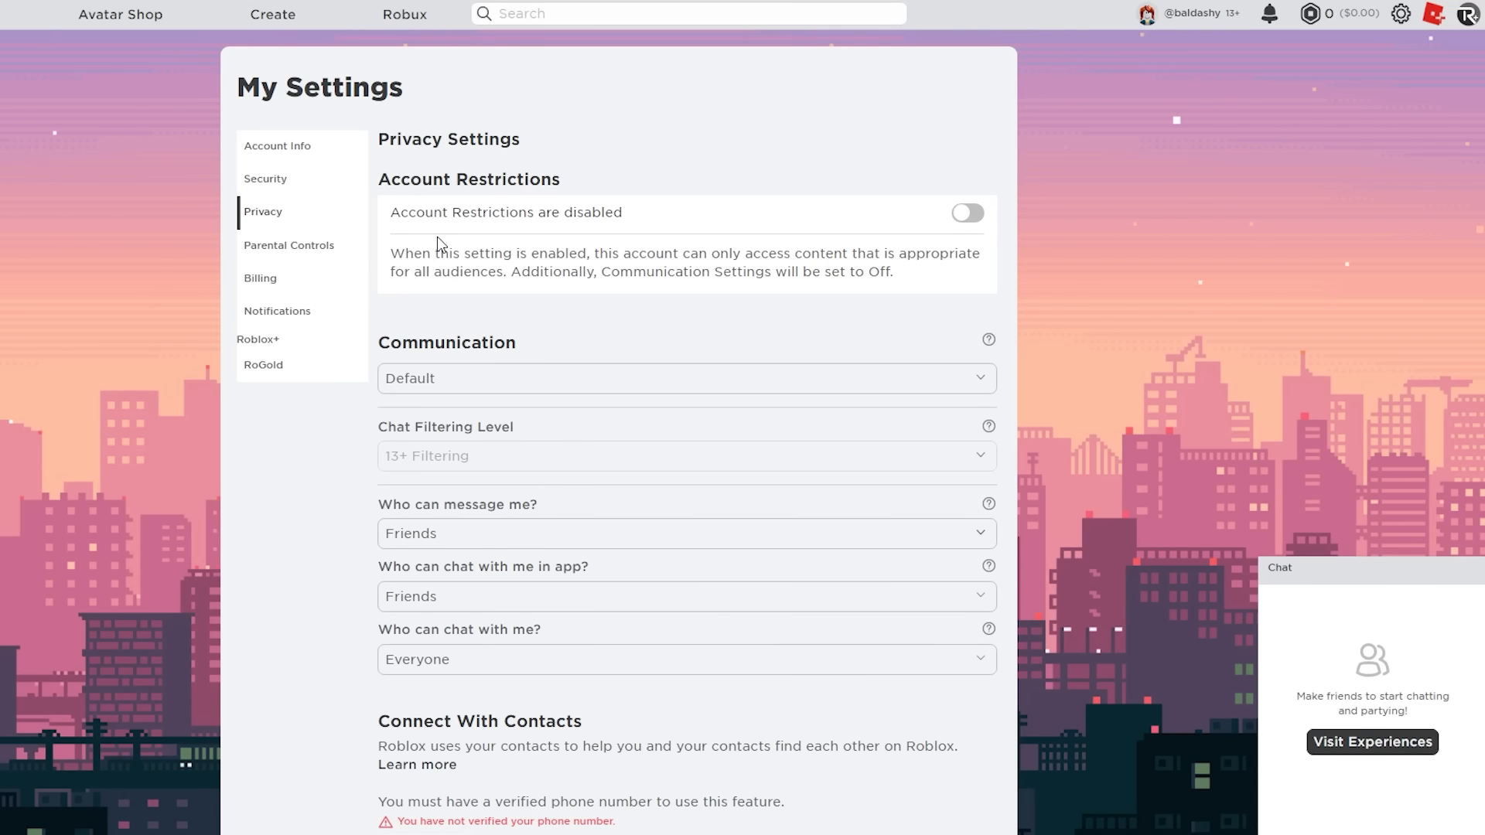
click(265, 179)
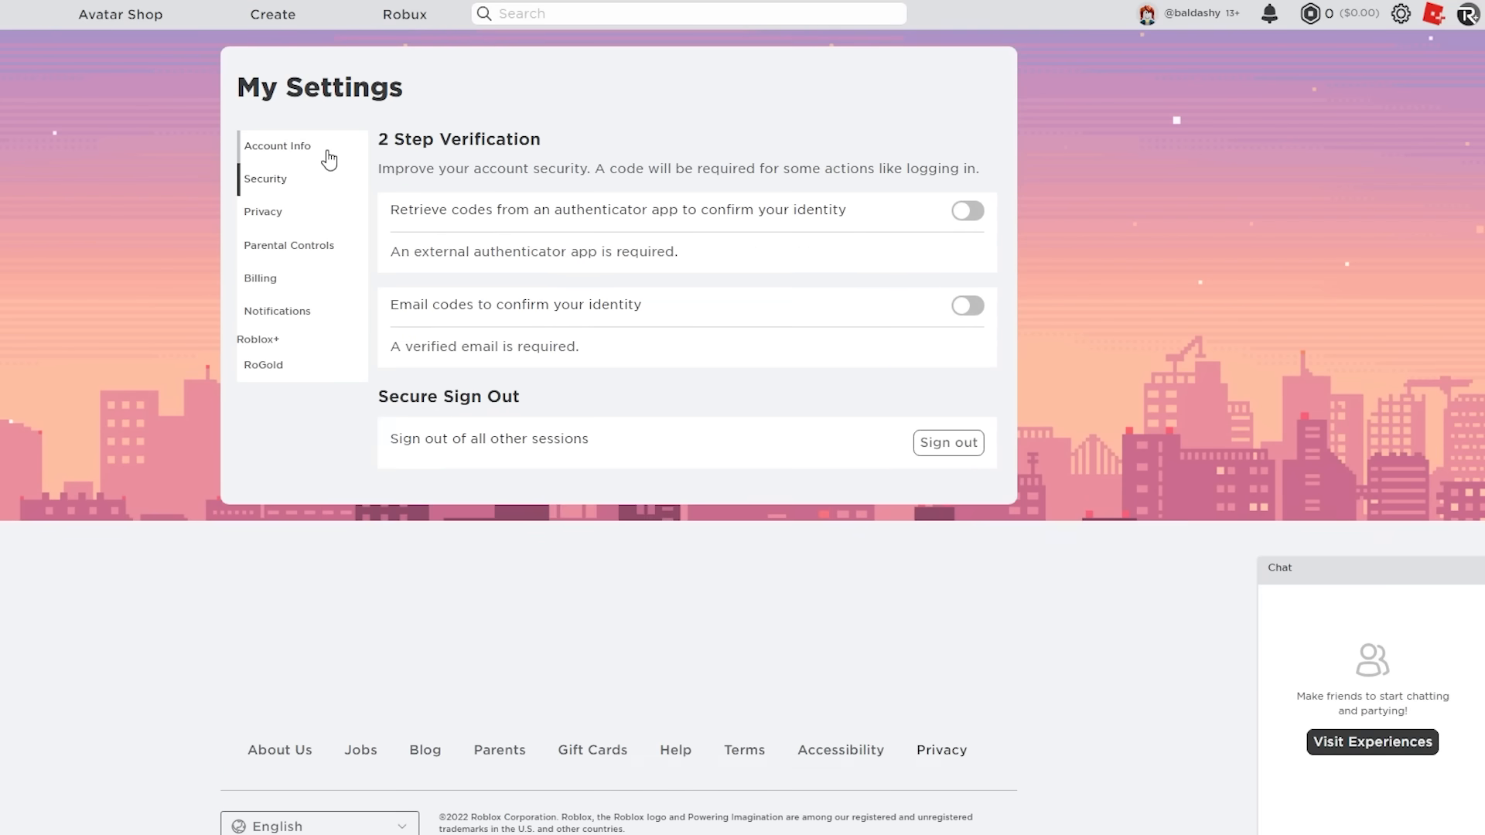
click(277, 145)
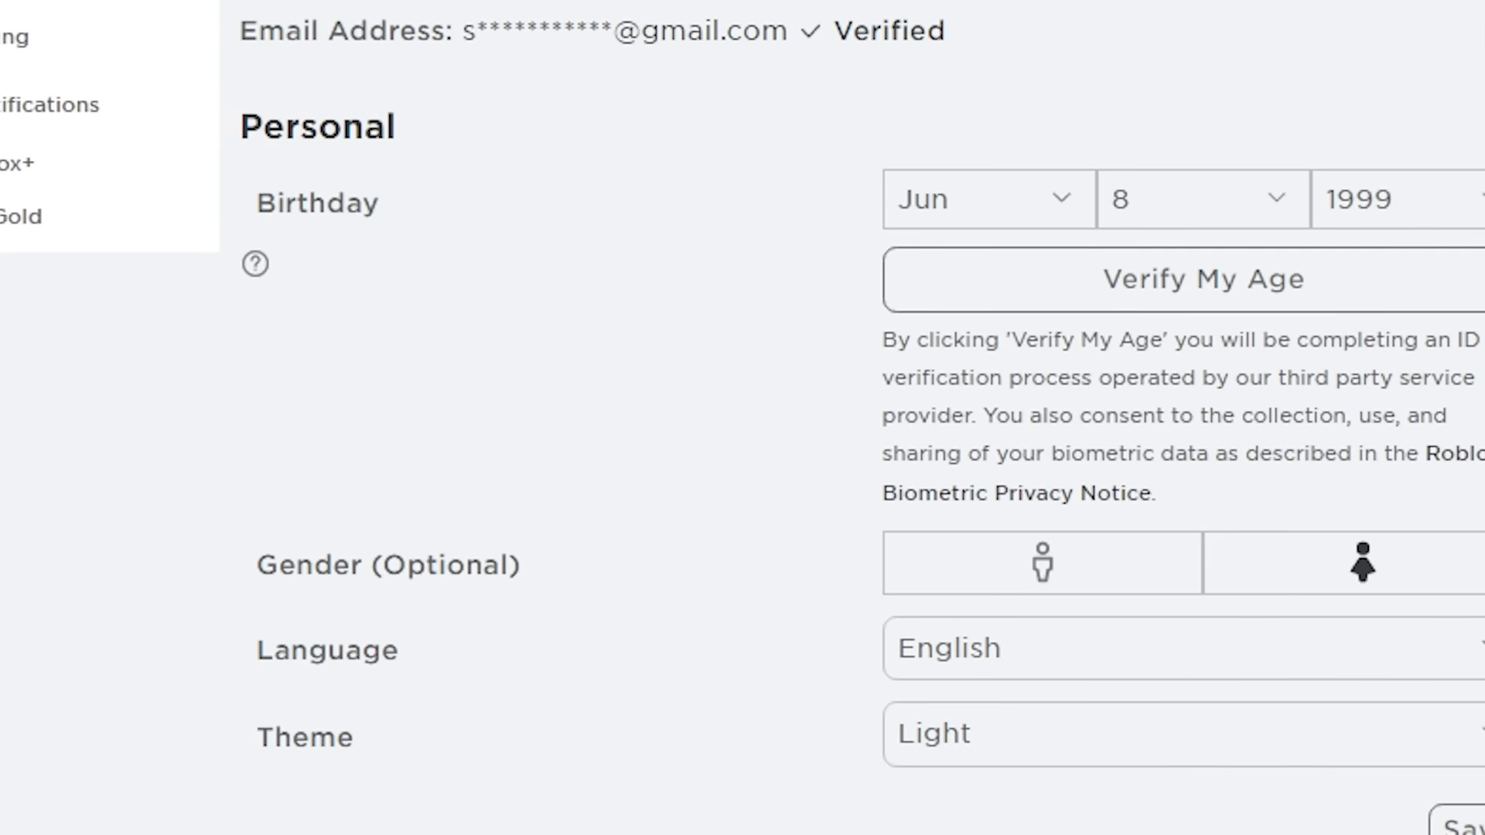
Check the Privacy tab for a voice chat option, then return to Account Info.
click(359, 221)
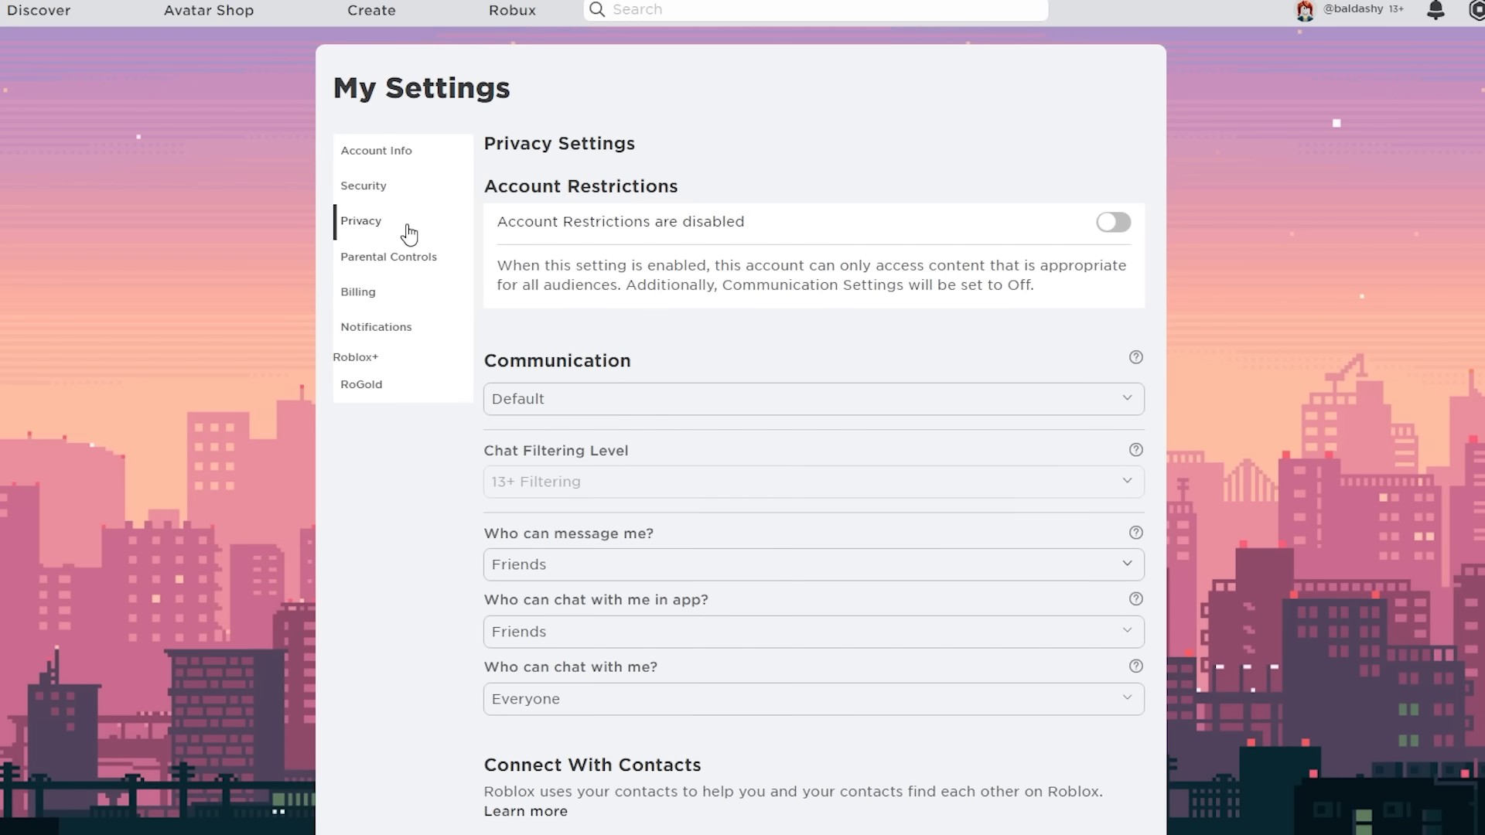
click(376, 151)
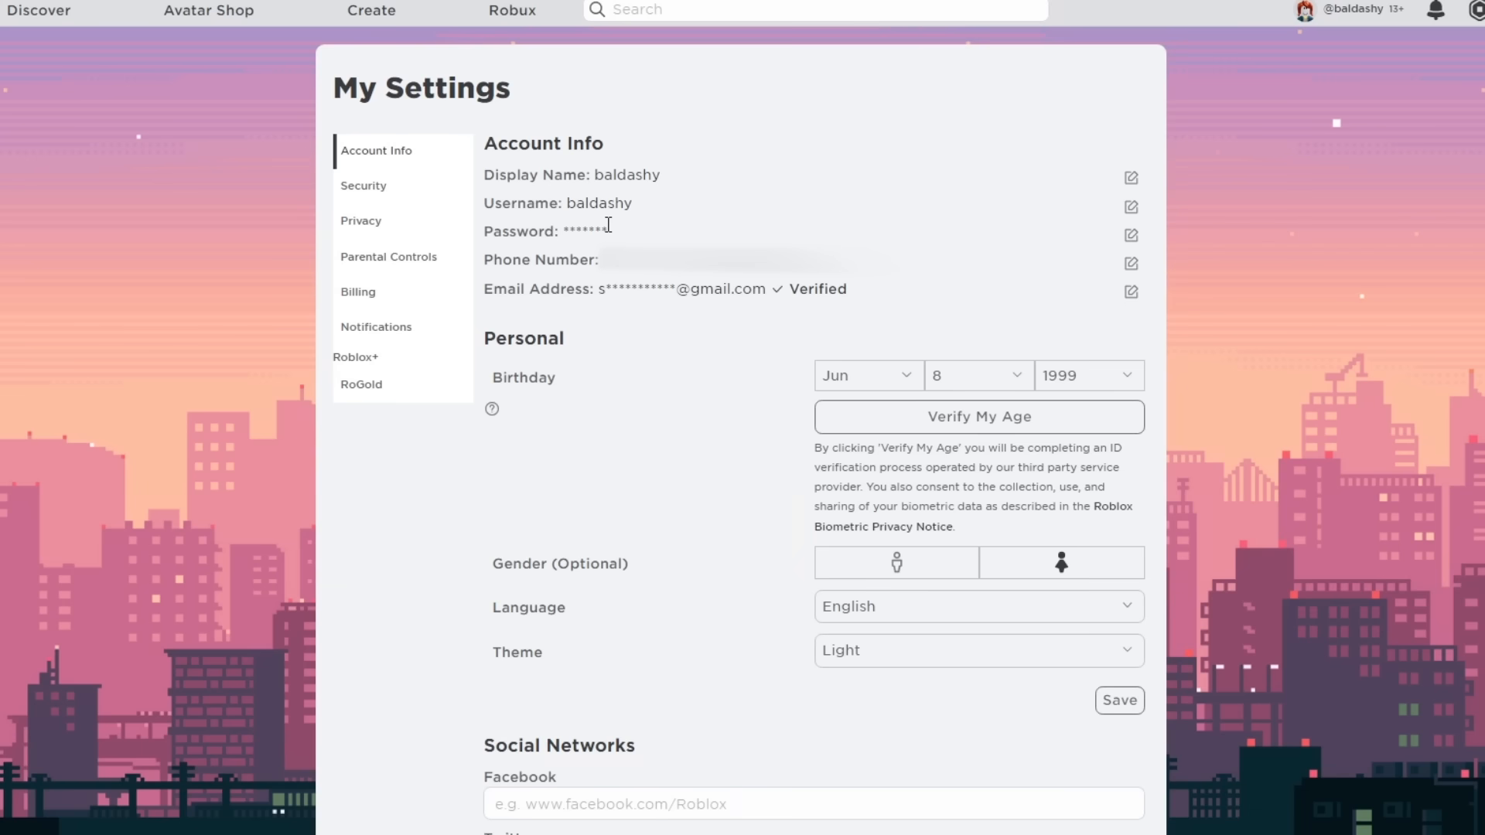
mouse_move(355, 173)
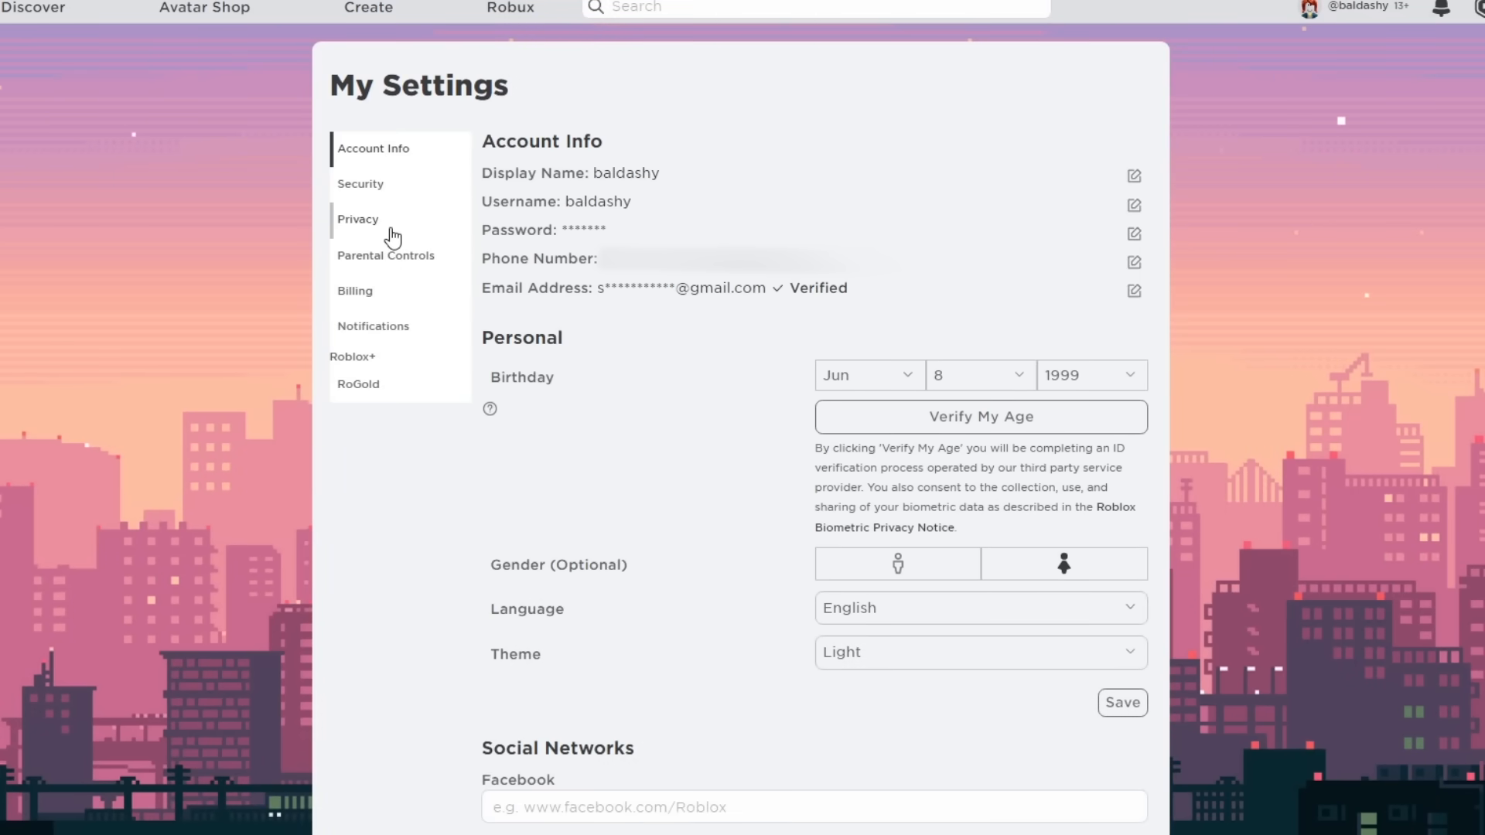
Recheck privacy settings, then leave the experience after the account-too-new kick.
click(358, 219)
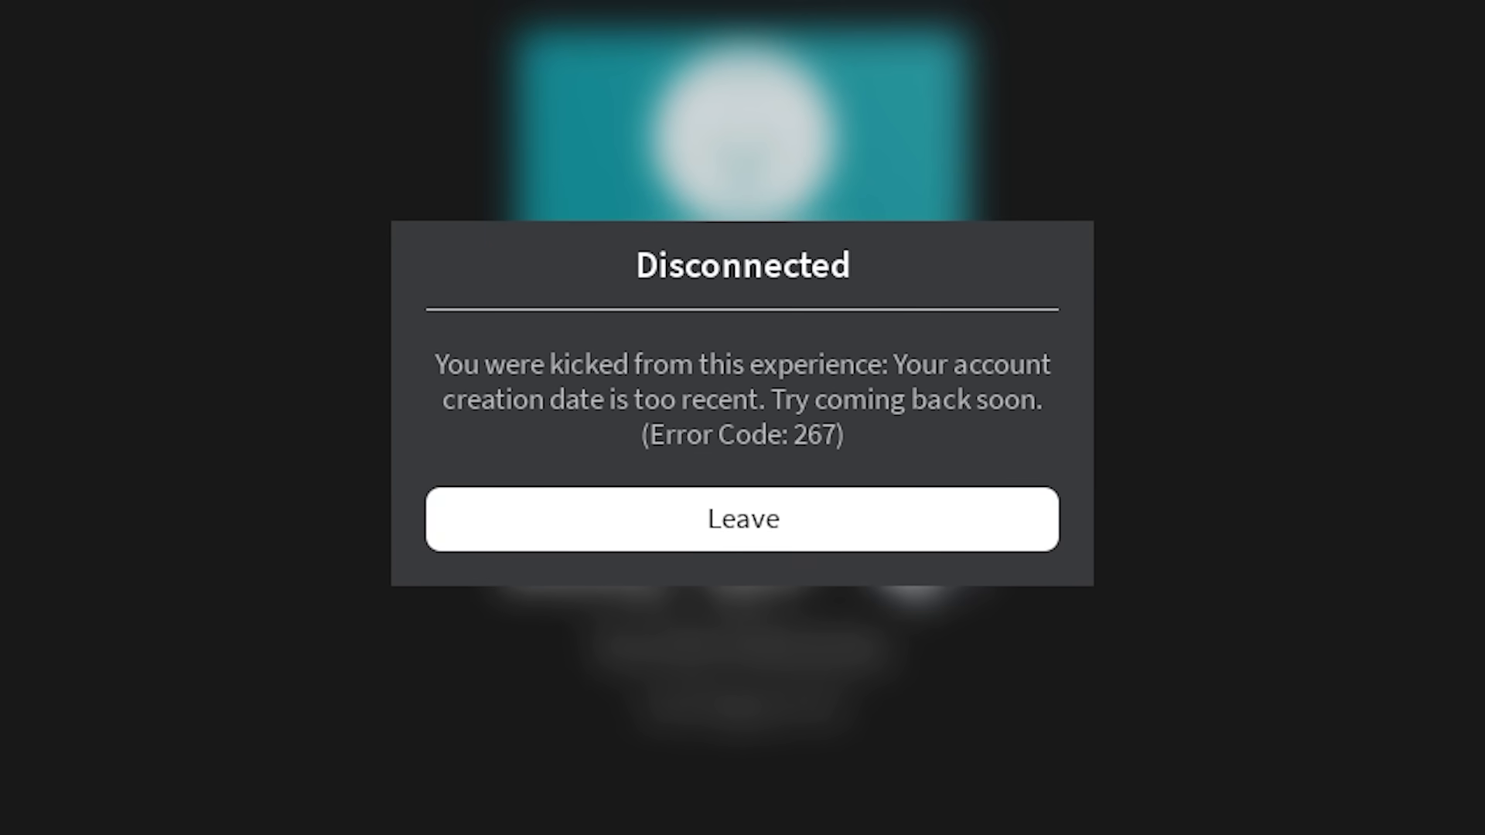
click(742, 518)
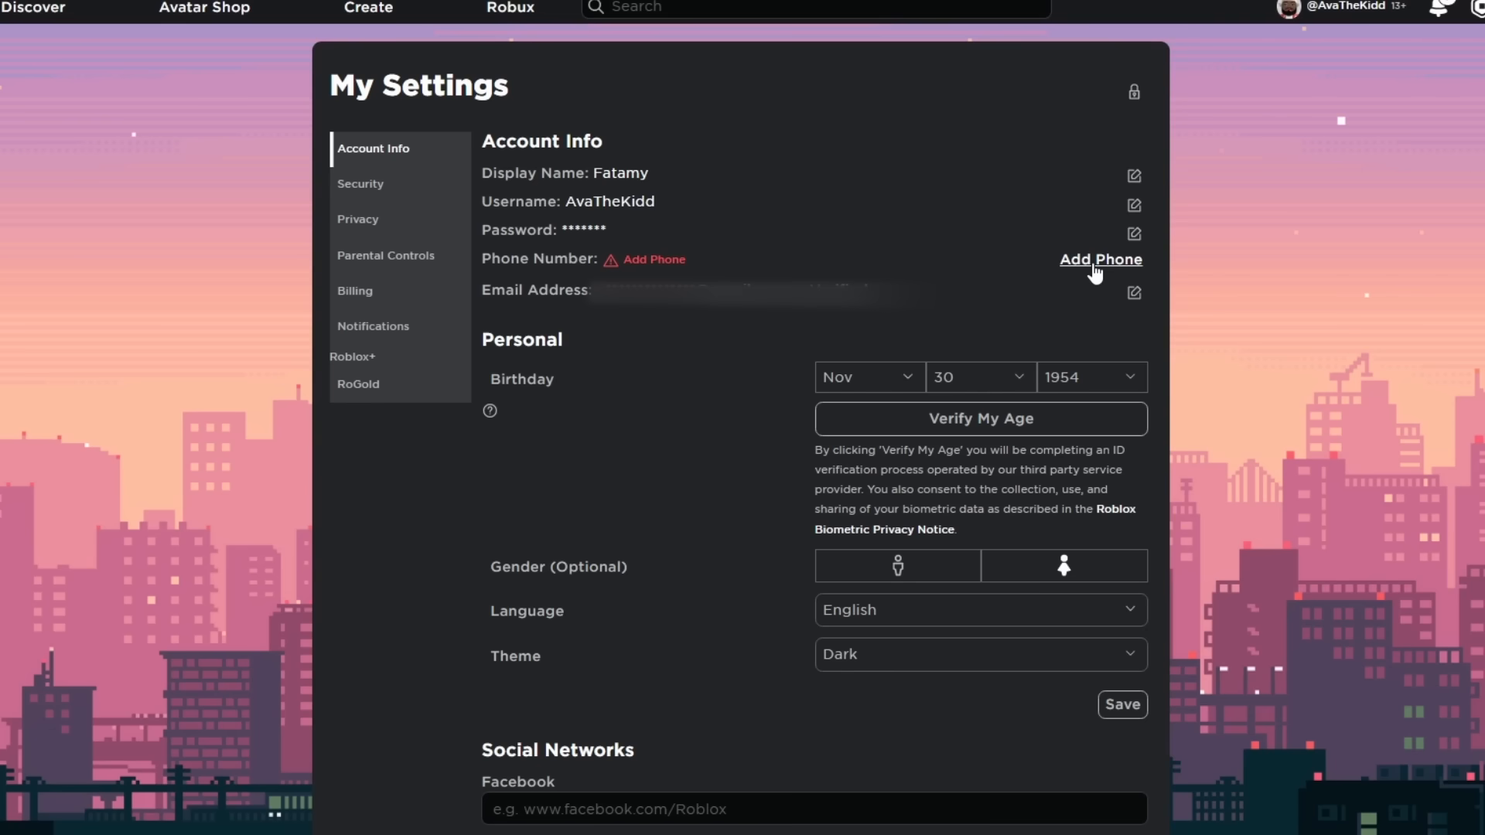
mouse_move(1106, 260)
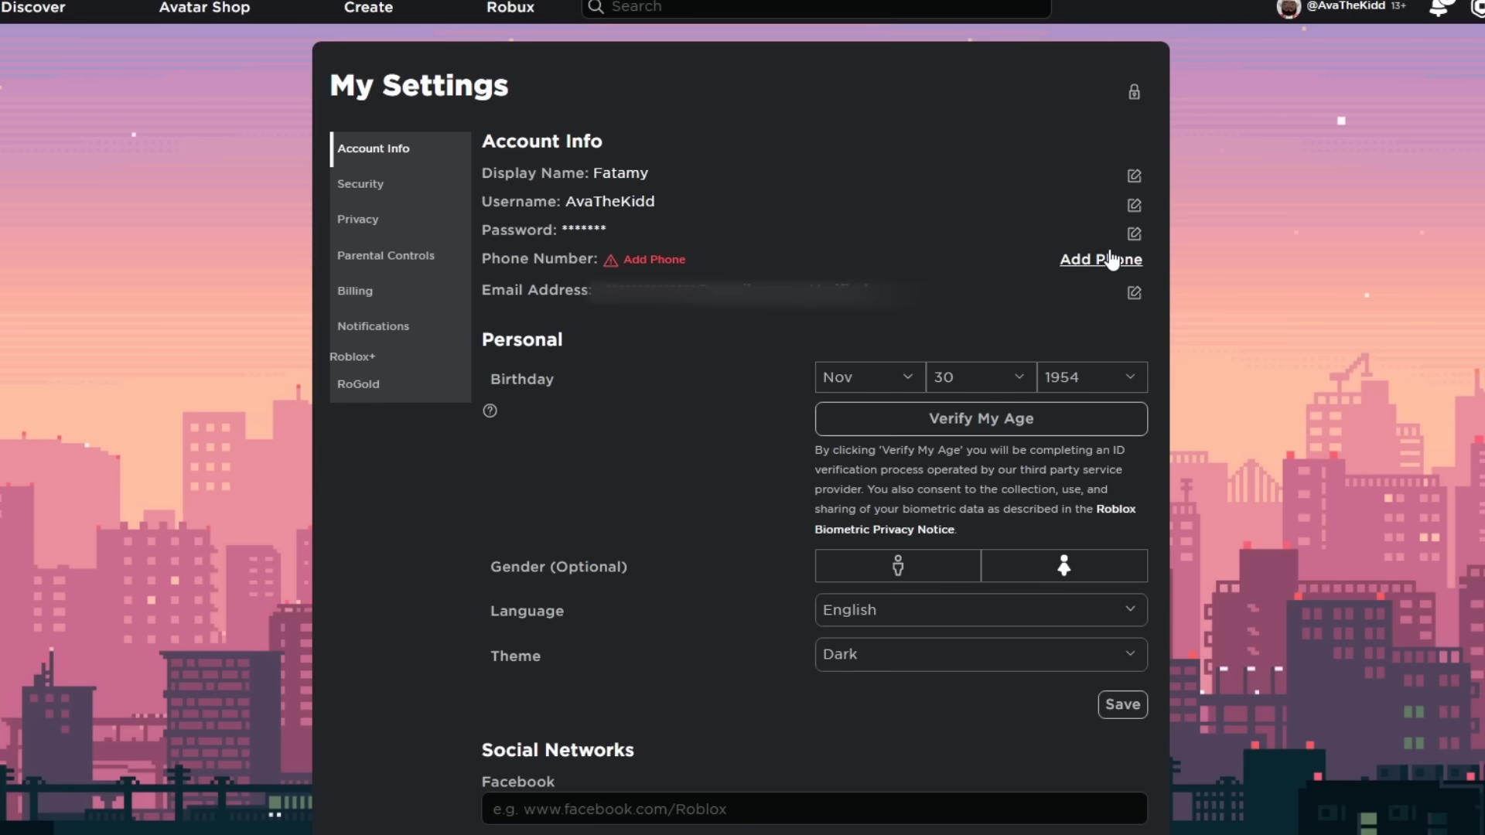
Scan the second account's Privacy tab for voice chat, then return to Account Info.
click(358, 219)
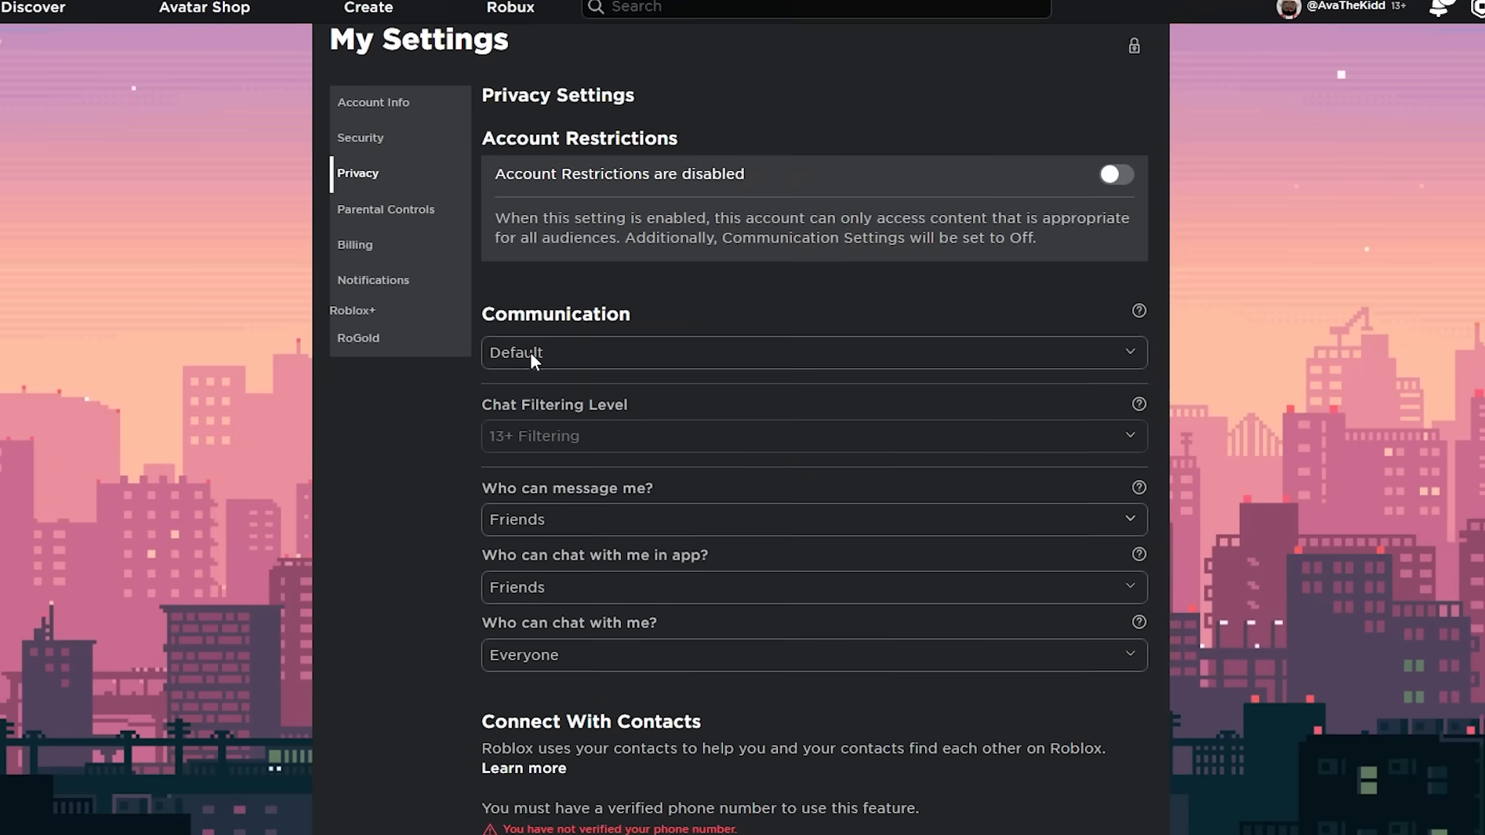
scroll(up, 3)
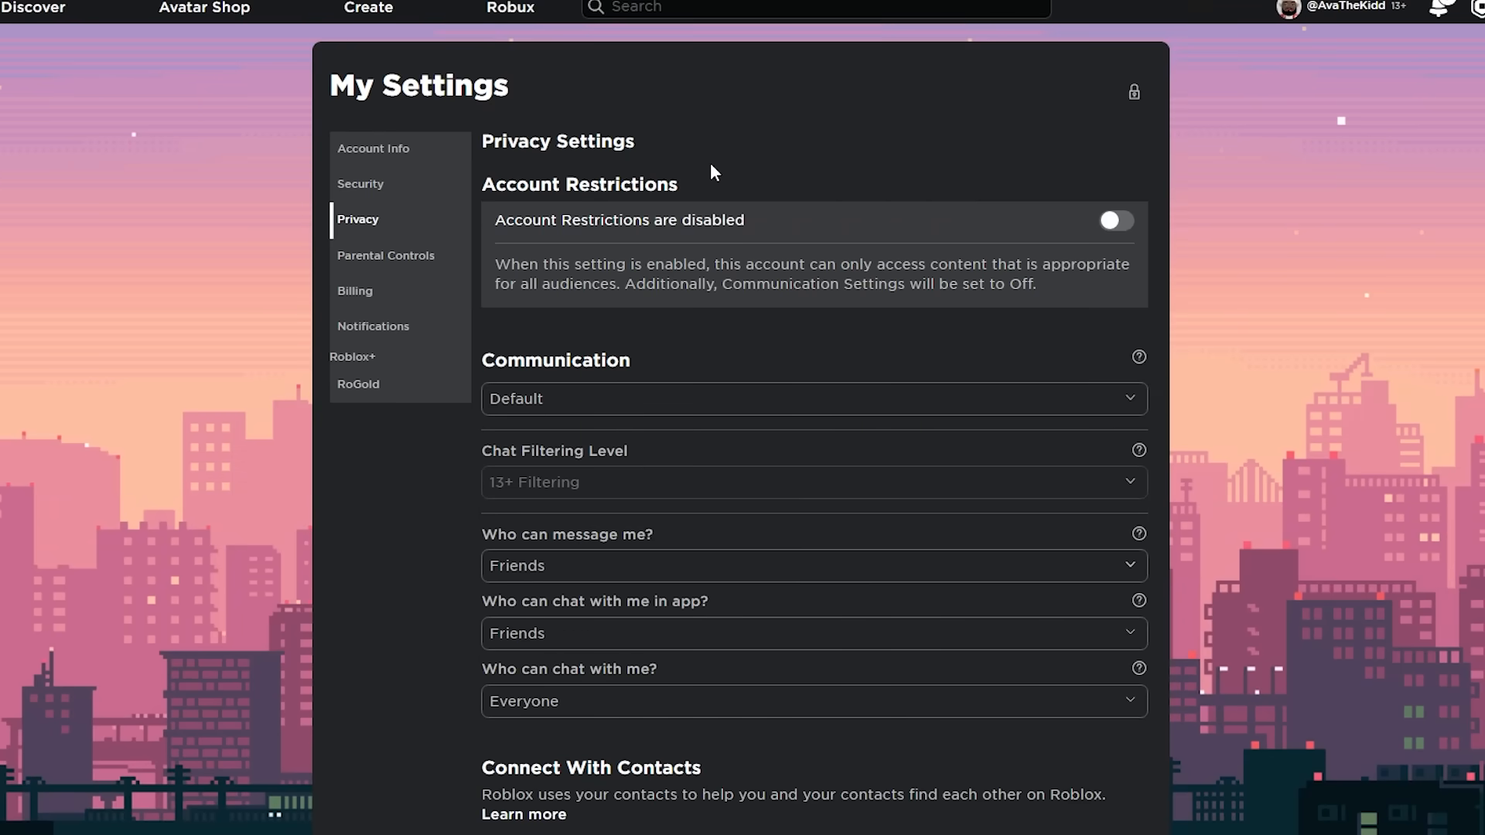
click(373, 148)
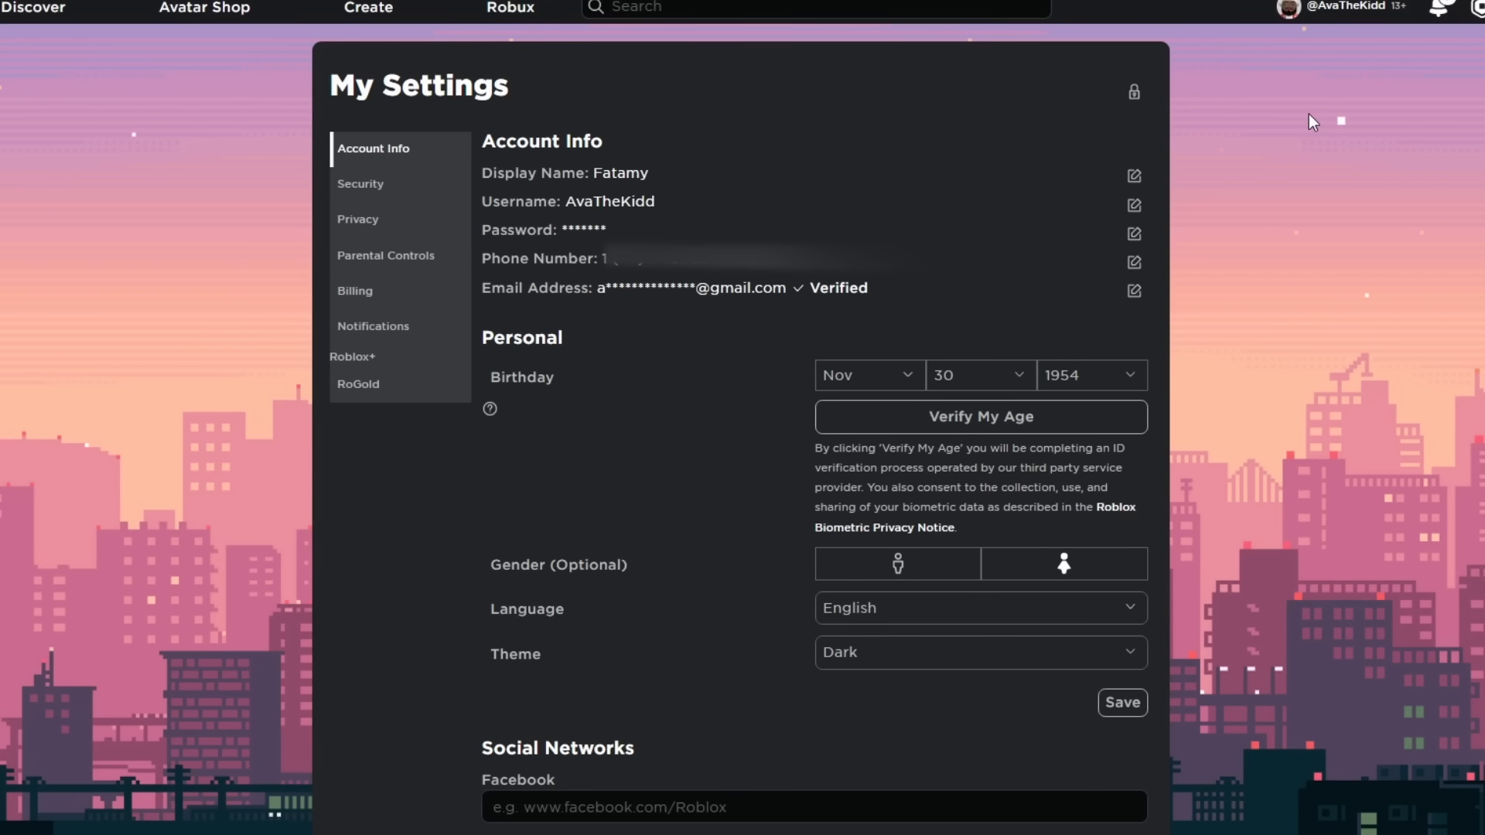
Leave MIC UP after being kicked for lacking voice chat.
click(357, 219)
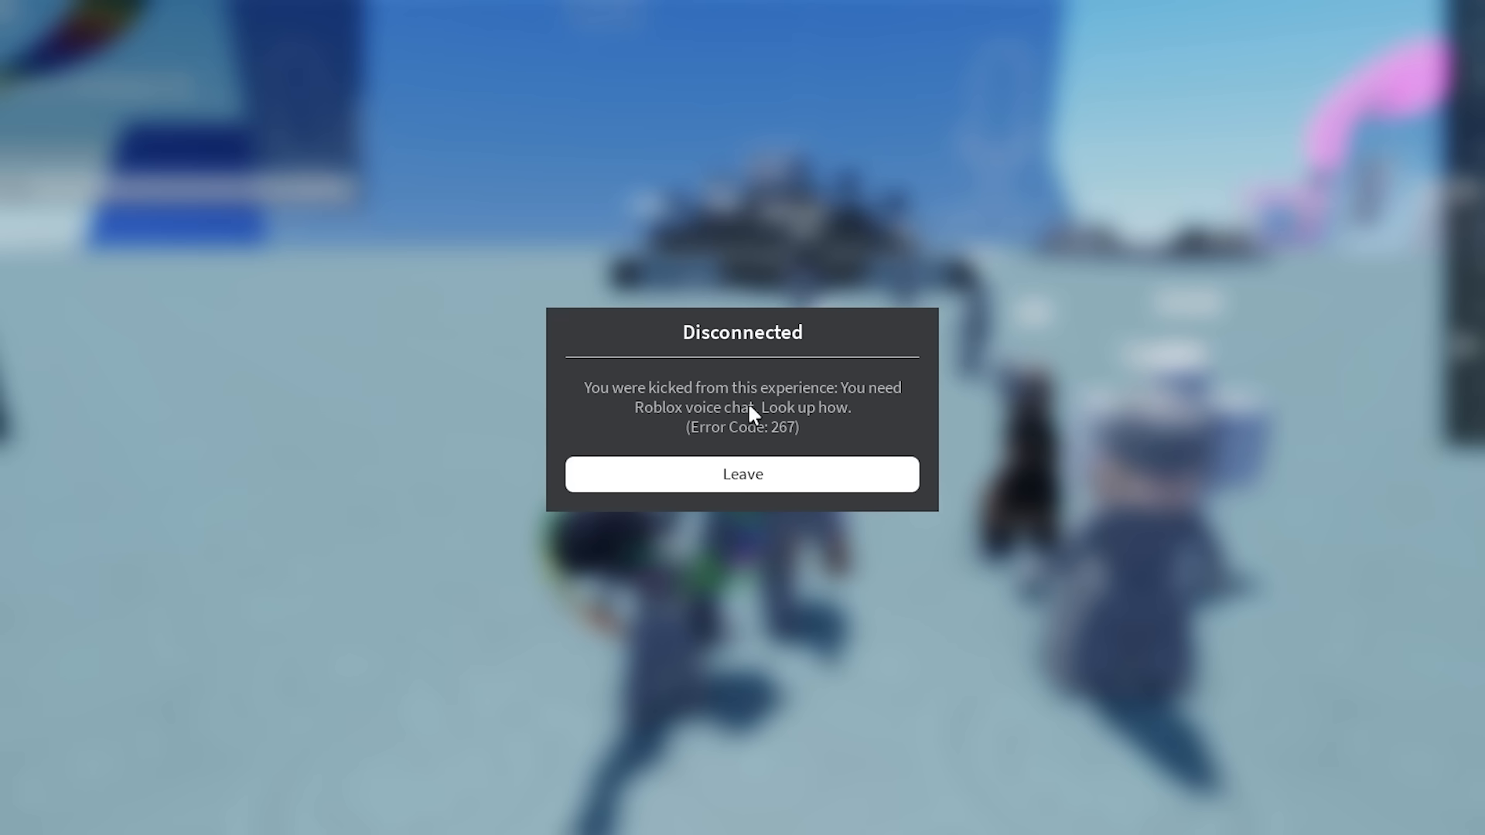
click(741, 473)
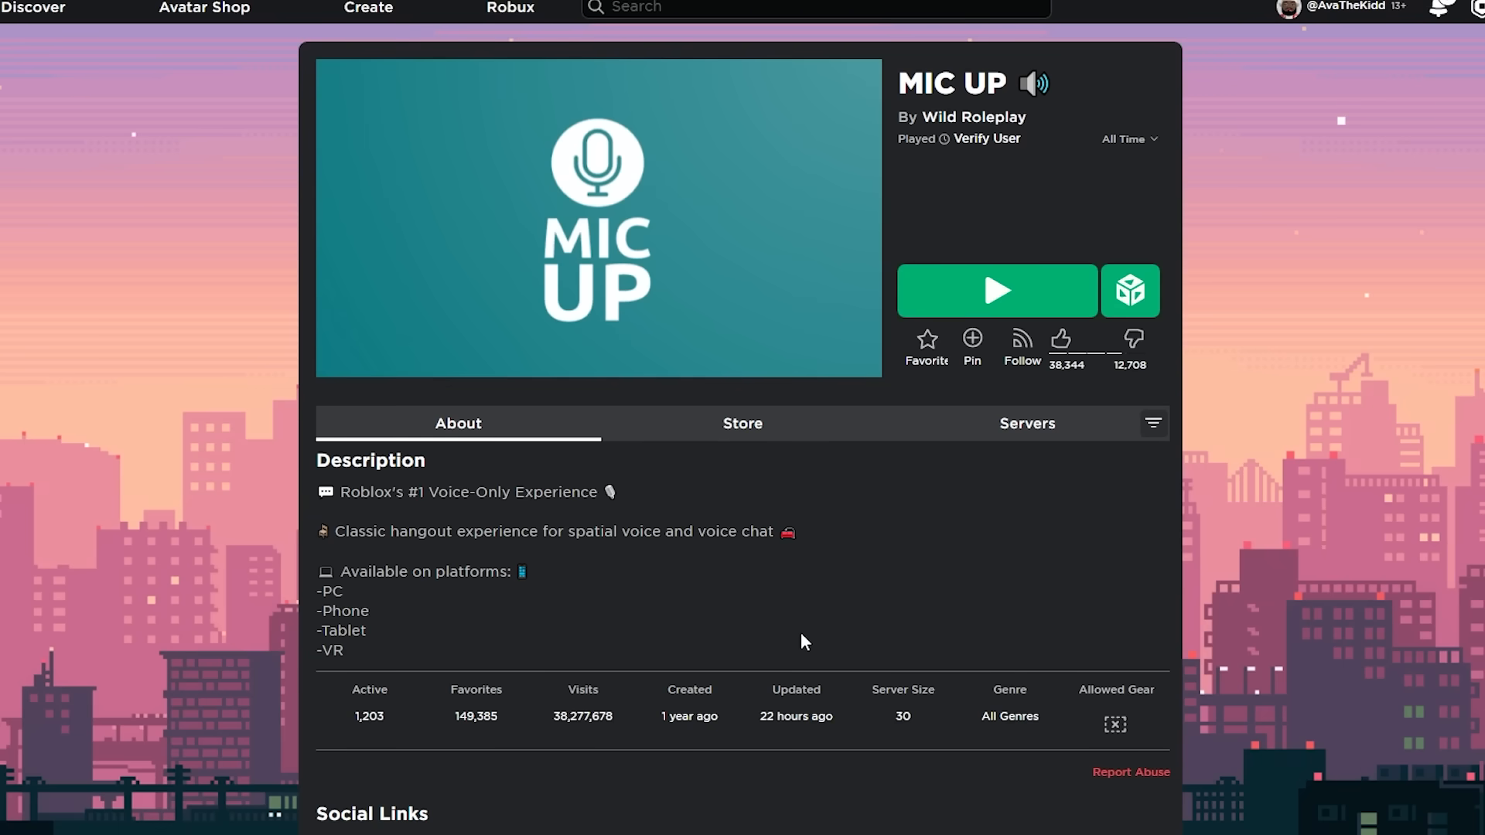